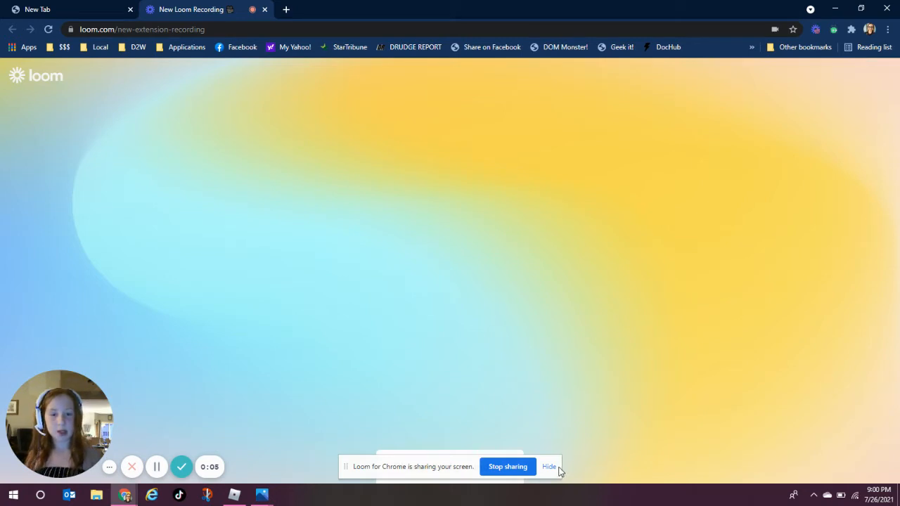
- Dismiss the Loom screen-sharing notice so the browser is clear for a new tab
click(549, 467)
text(you)
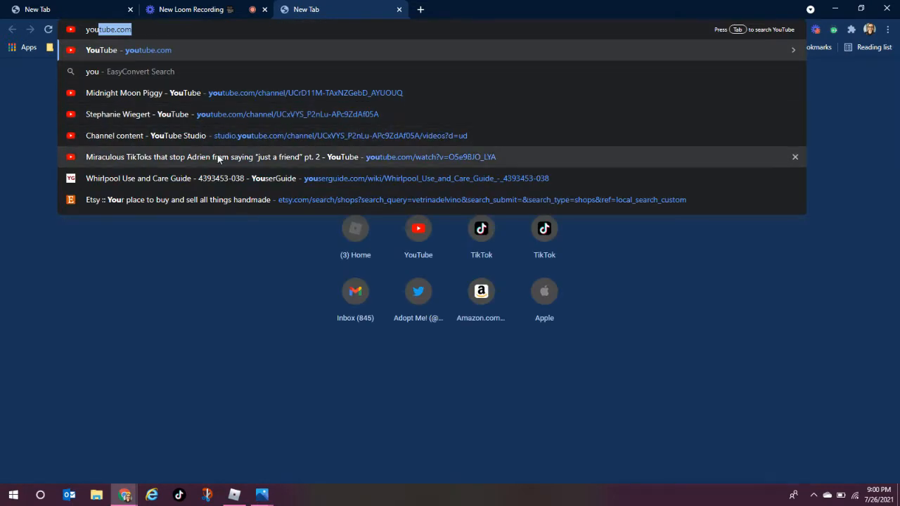
mouse_move(169, 71)
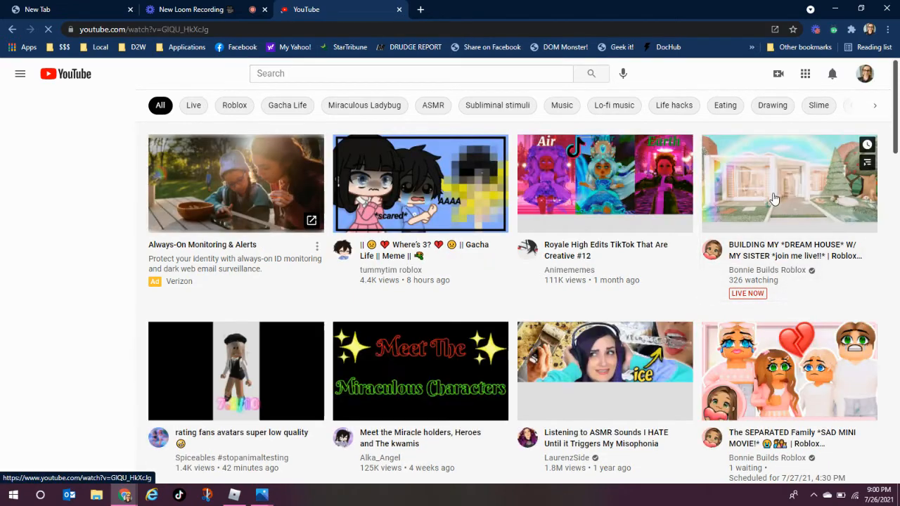
- Start the 'BUILDING MY DREAM HOUSE W/ MY SISTER' livestream by Bonnie Builds
click(789, 183)
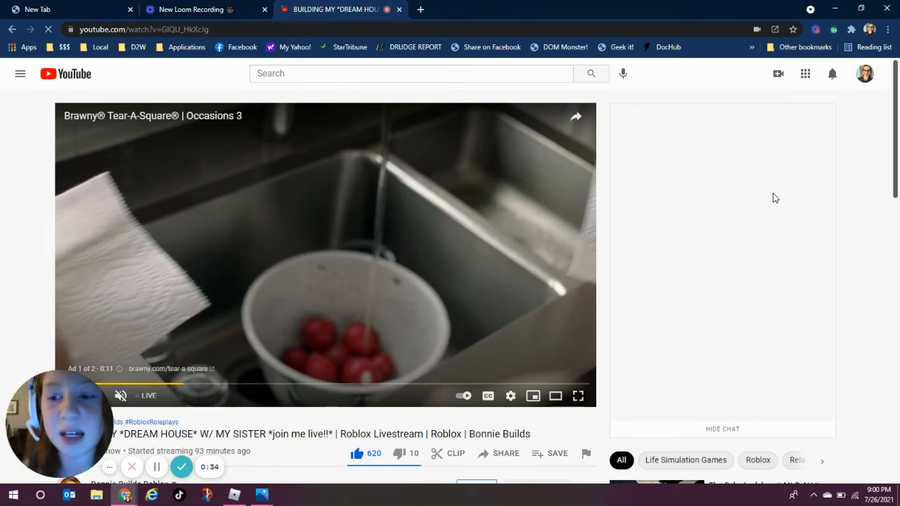
mouse_move(760, 162)
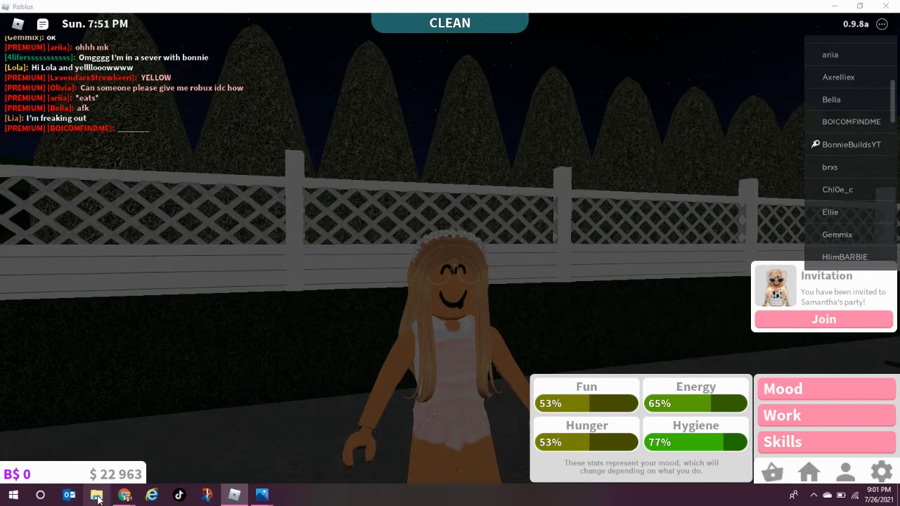
- Bring File Explorer's recent pictures up over the running Roblox game
click(97, 495)
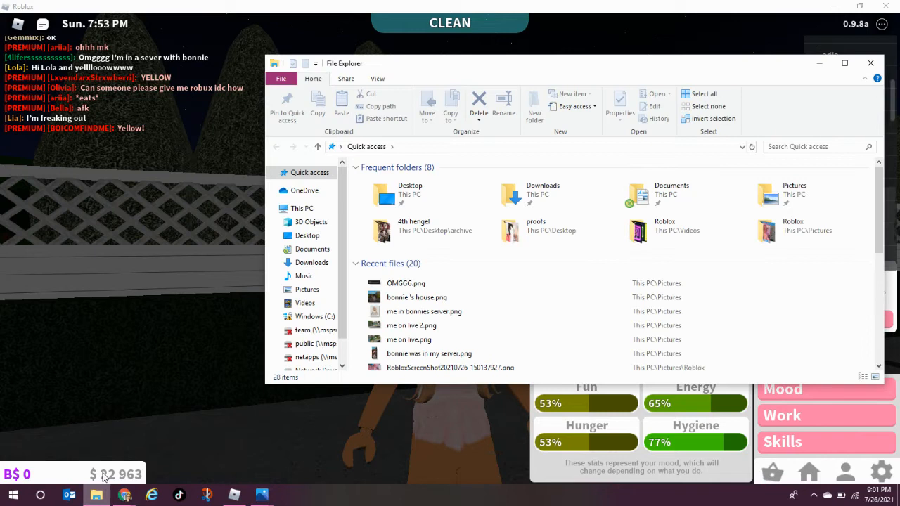
- View the OMGGG.png screenshot in Windows Photos from Recent files
click(406, 283)
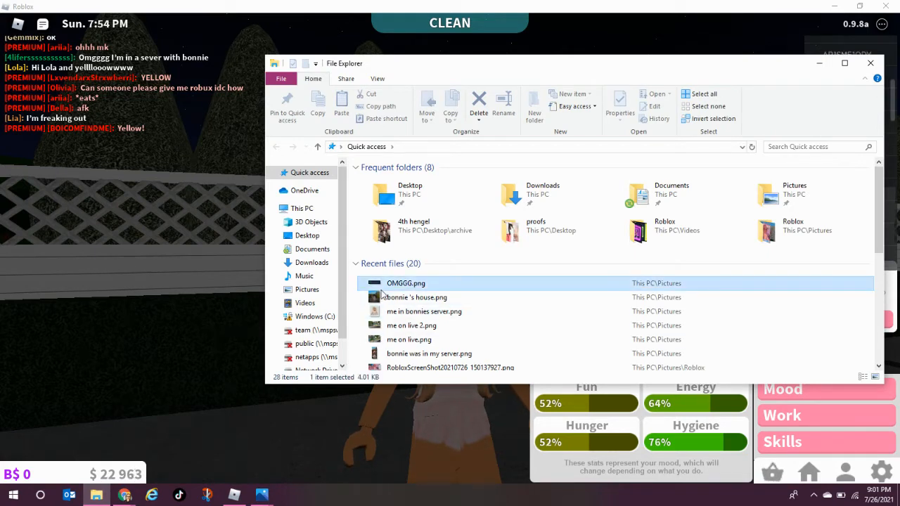
click(417, 297)
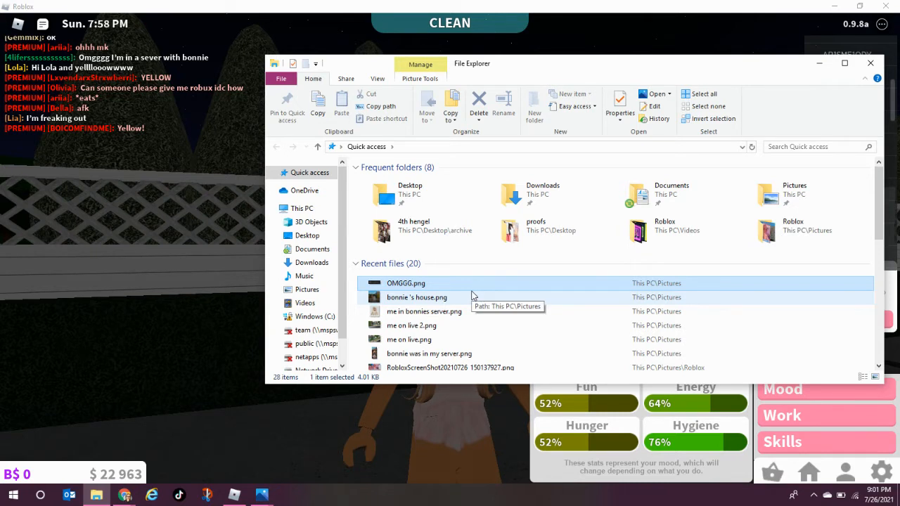
double_click(405, 282)
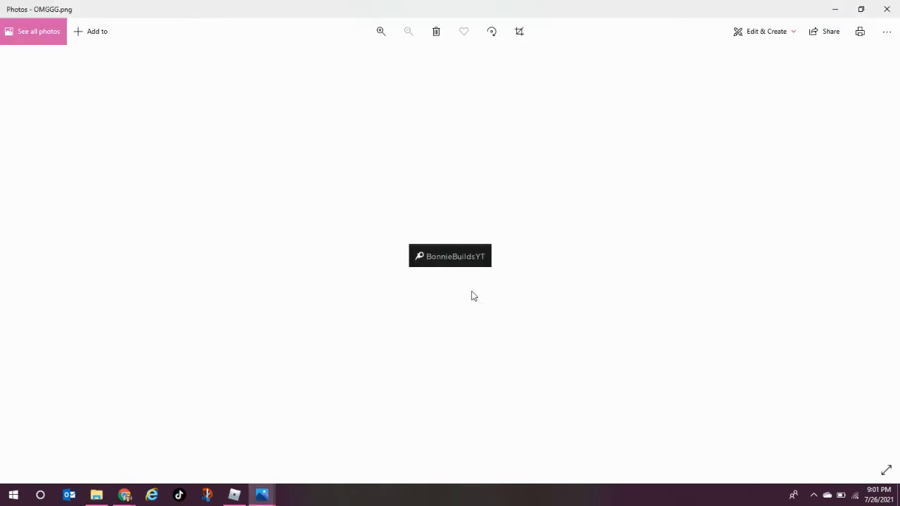
mouse_move(562, 257)
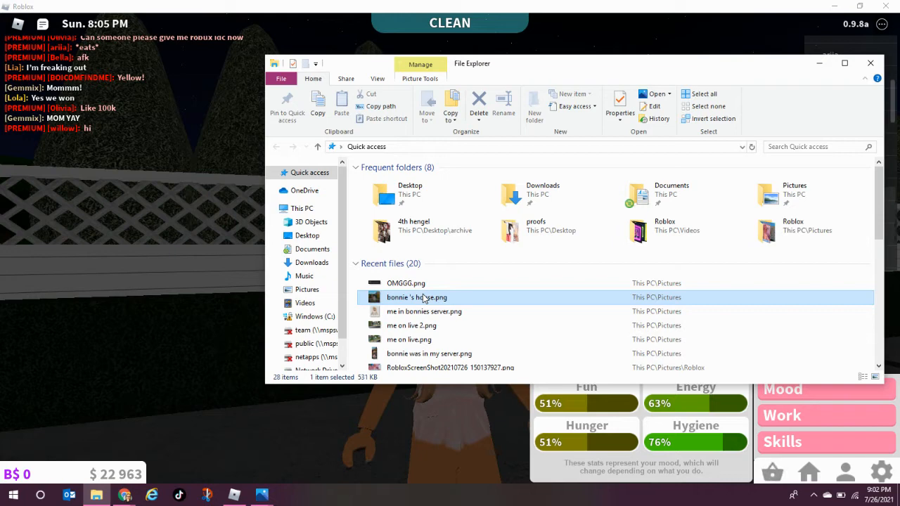
- View bonnie's house.png showing BonnieBuildsYT's House, then return to Explorer
double_click(416, 297)
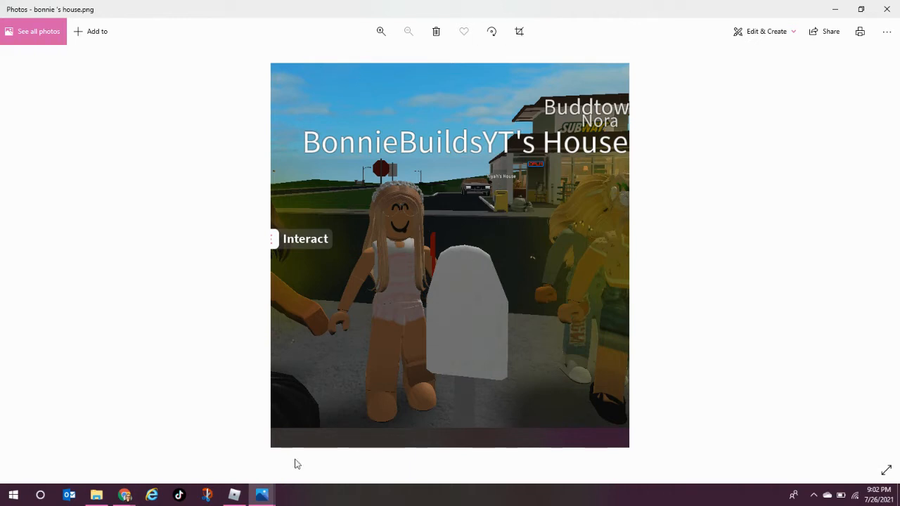
click(96, 495)
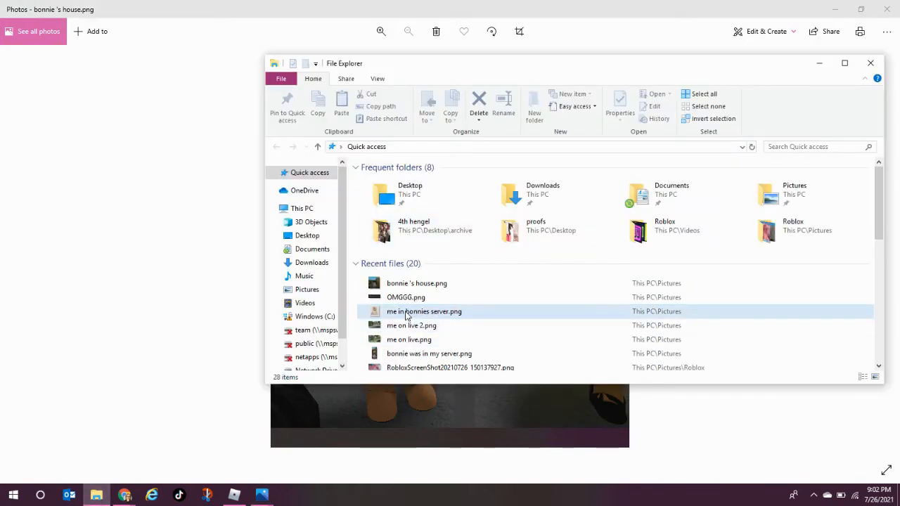
click(424, 312)
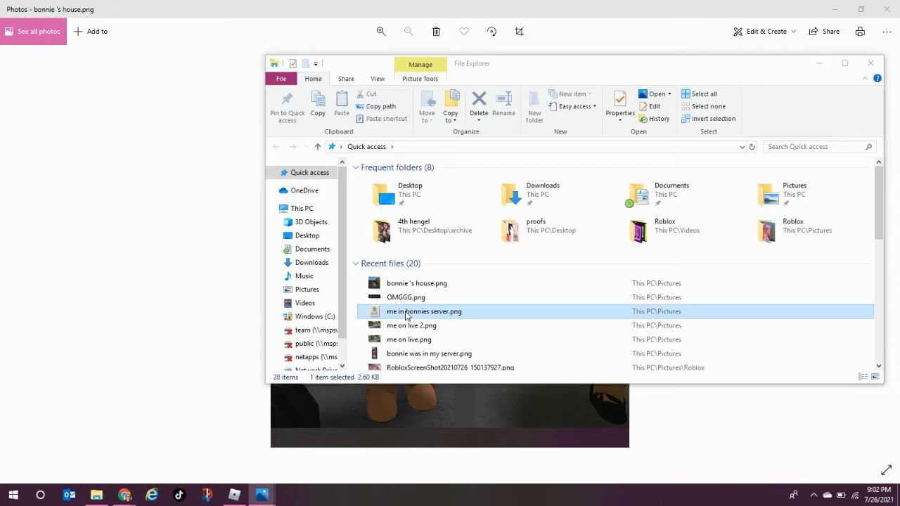
- View the me in bonnies server.png screenshot, then return to Recent files
double_click(425, 312)
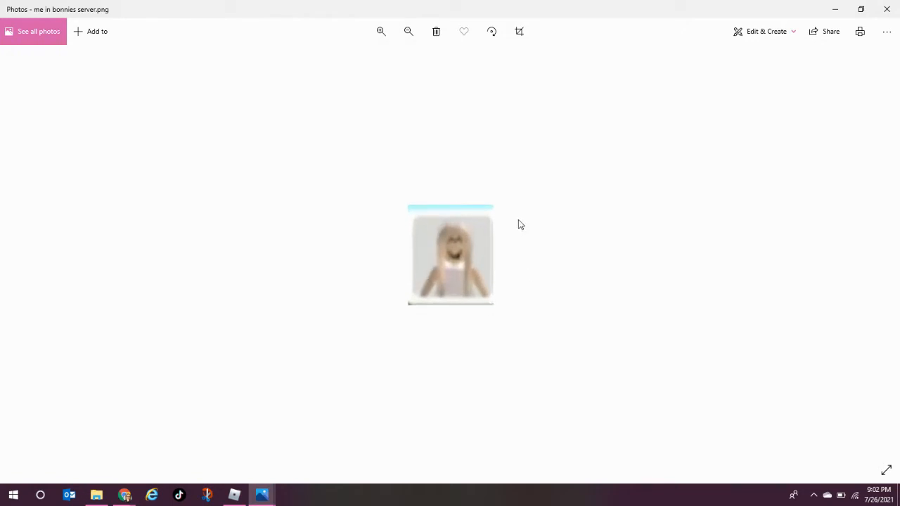
click(408, 31)
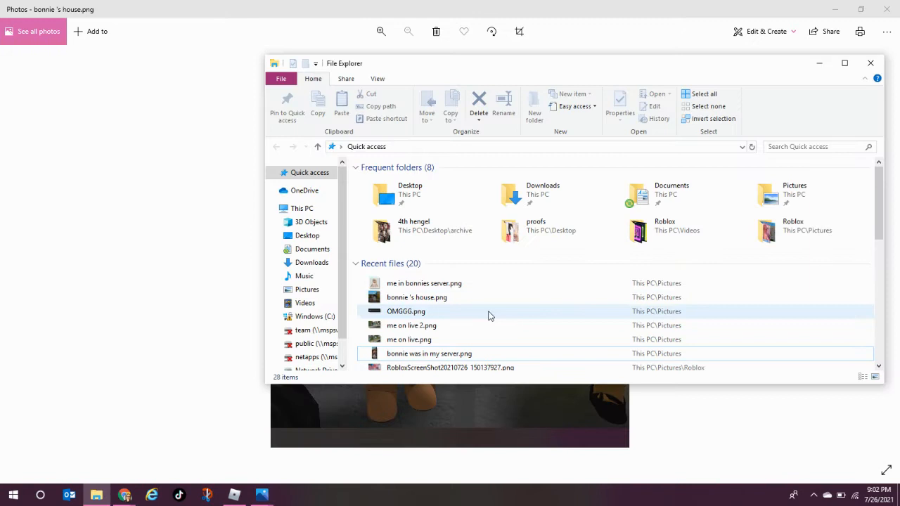
click(411, 325)
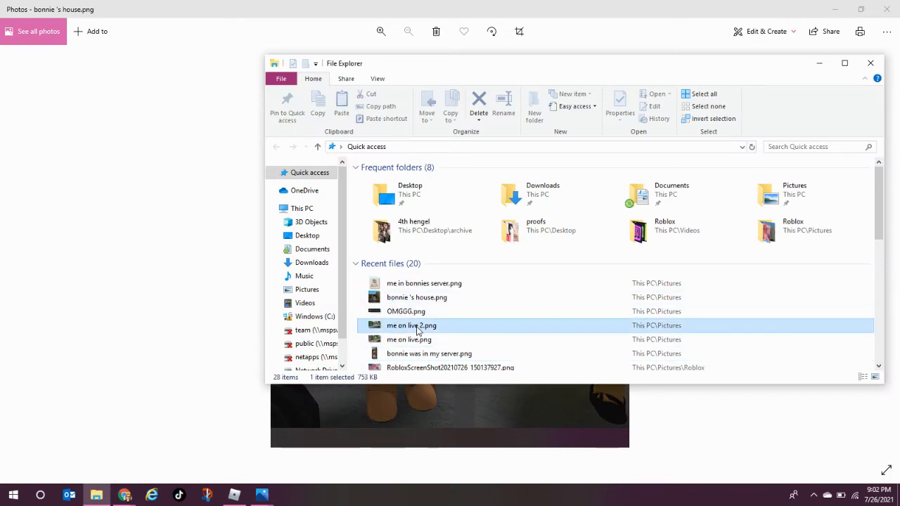
- View me on live 2.png, the Roblox build with a pool and white house
double_click(411, 325)
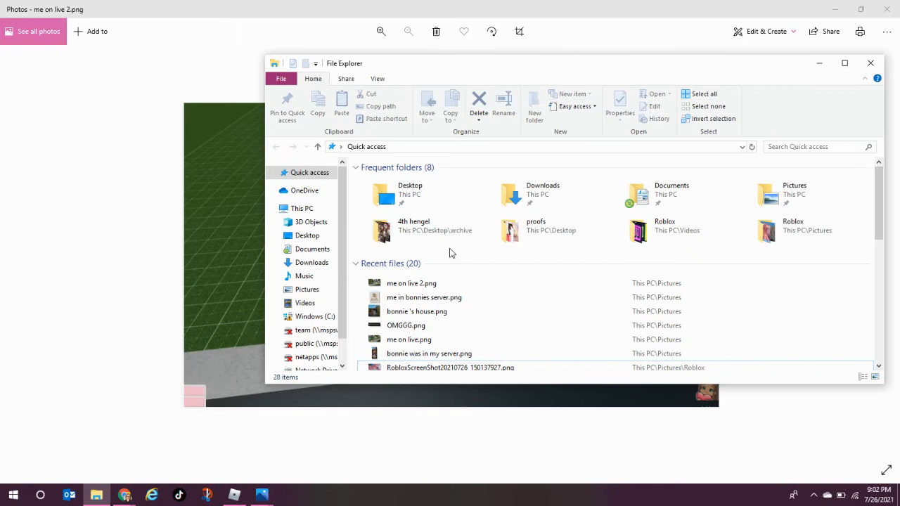
click(410, 282)
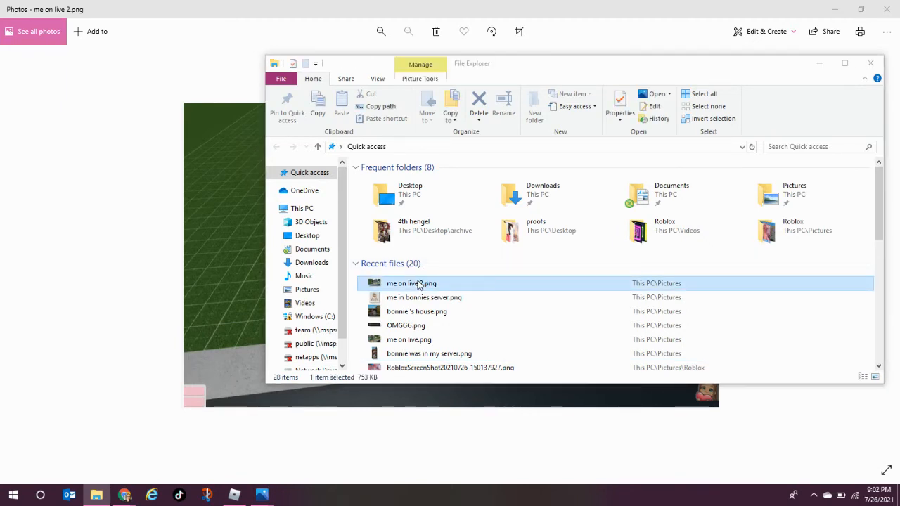
double_click(411, 282)
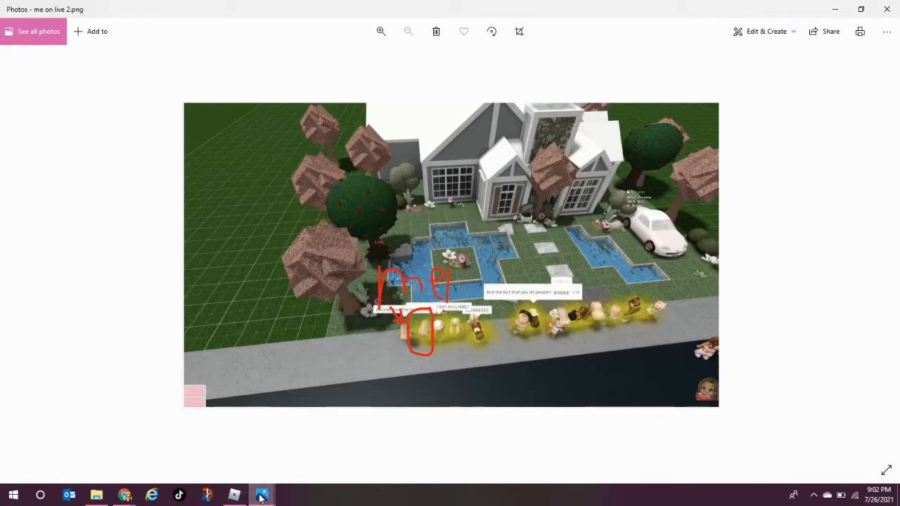
mouse_move(262, 496)
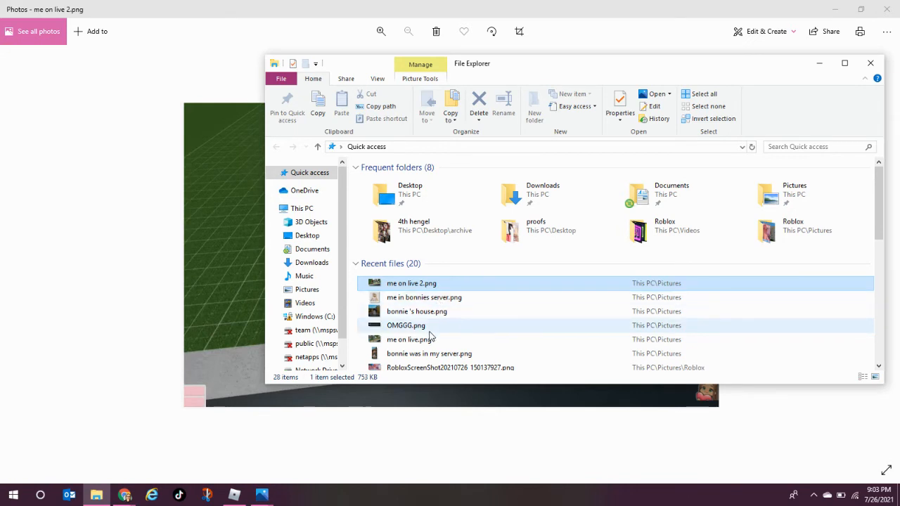
- View me on live.png, the build where the avatar is circled and labelled in red
click(411, 339)
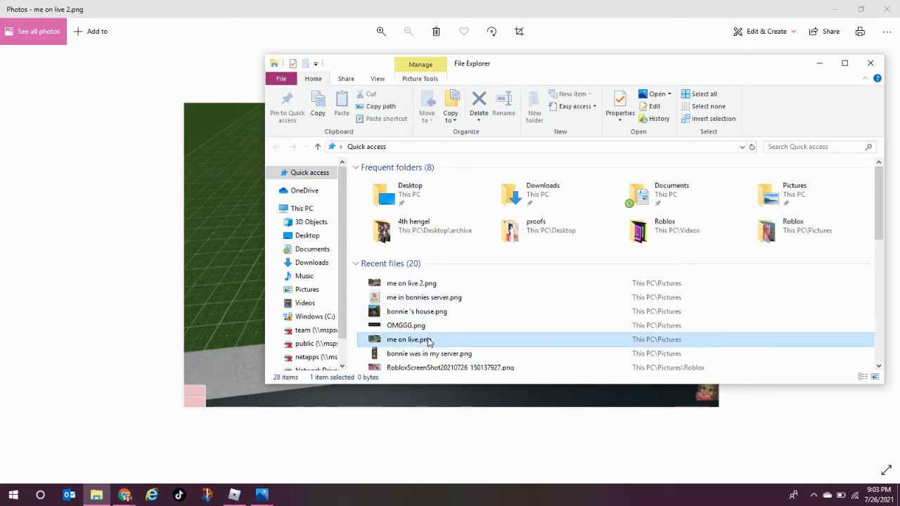
double_click(405, 339)
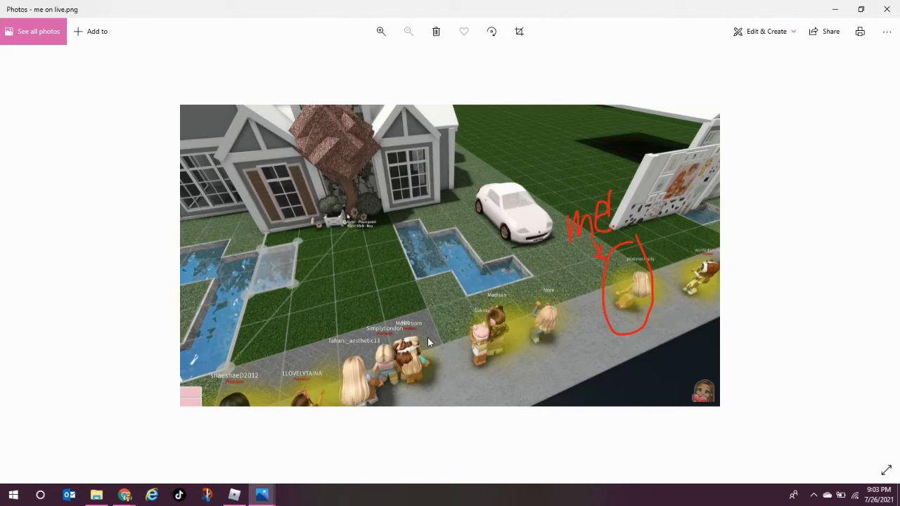
mouse_move(809, 5)
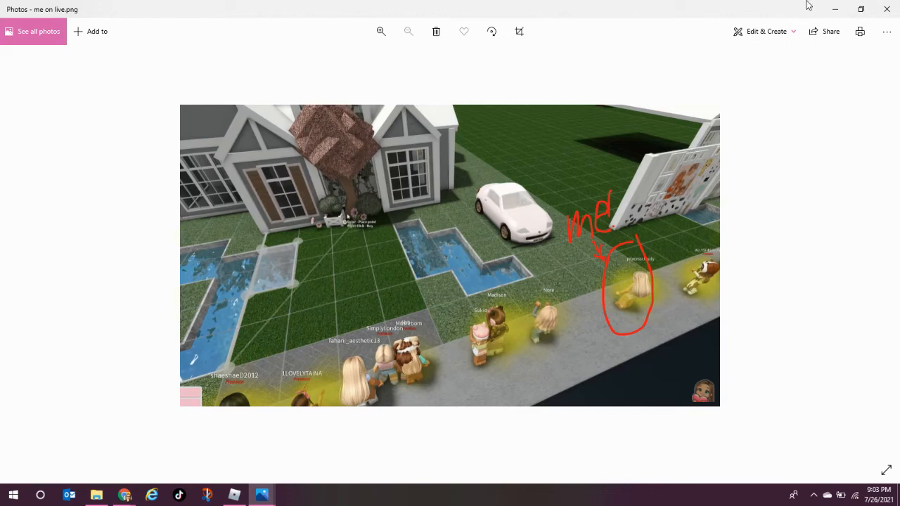